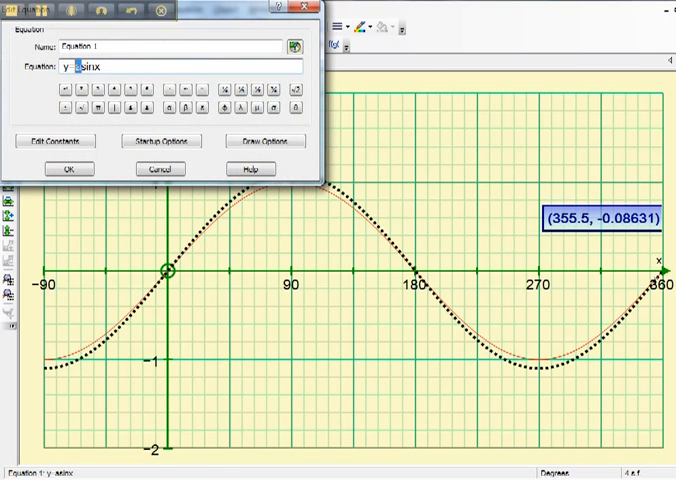
# Confirm the equation y = a sinx to draw it as a dotted curve
pyautogui.click(67, 168)
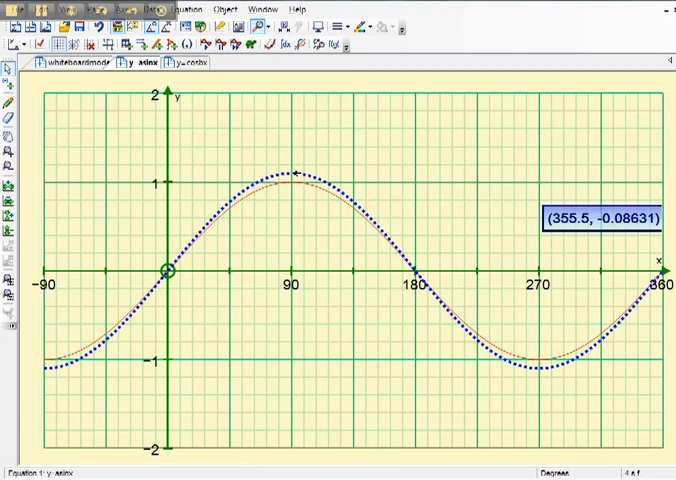
pyautogui.moveTo(215, 180)
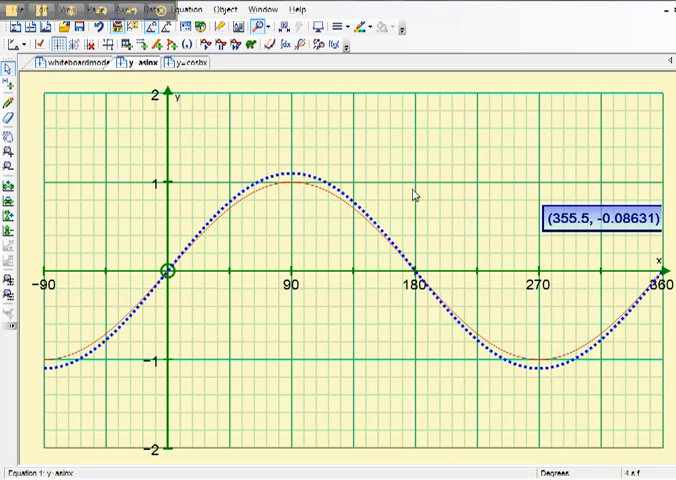
pyautogui.moveTo(513, 381)
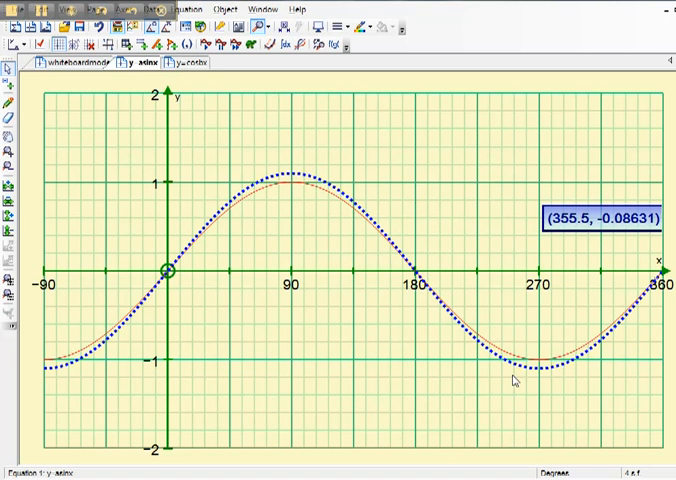
pyautogui.moveTo(548, 372)
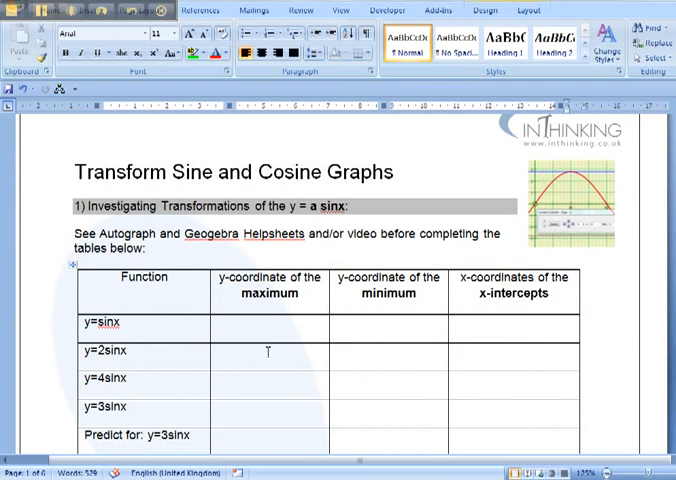
pyautogui.doubleClick(103, 323)
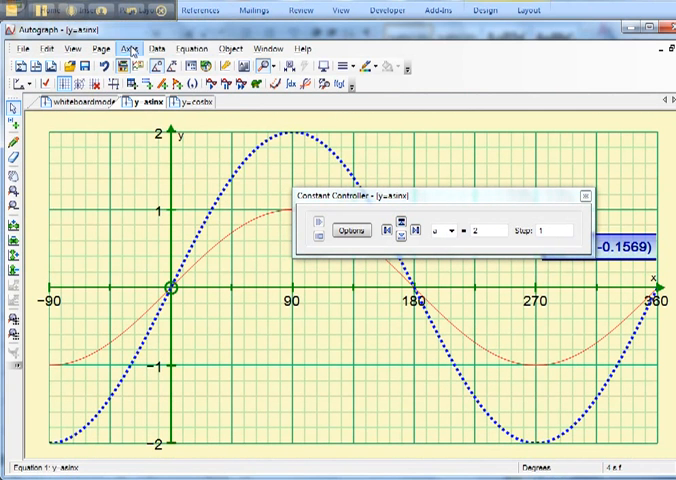
# Set the y-axis minimum to -6 and maximum to 6 in Edit Axes
pyautogui.click(124, 49)
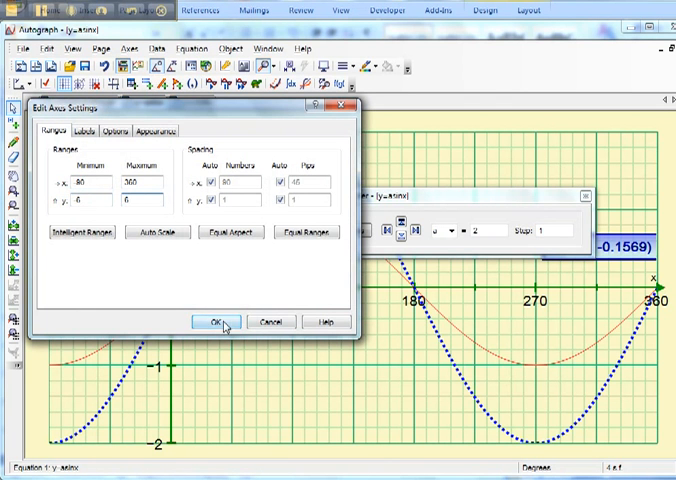
pyautogui.click(211, 322)
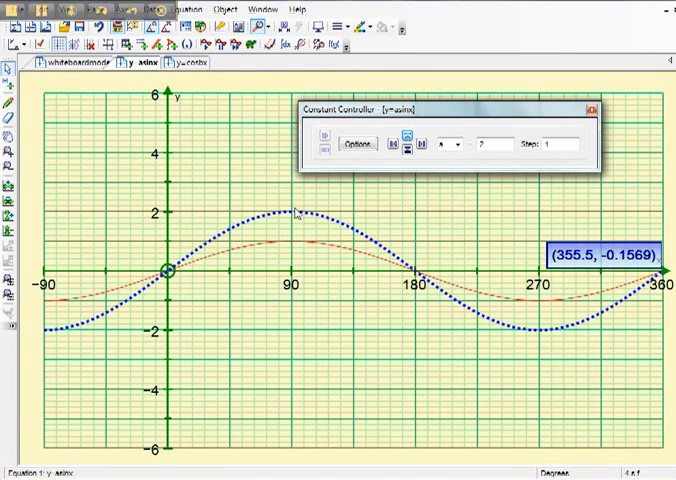
pyautogui.moveTo(310, 225)
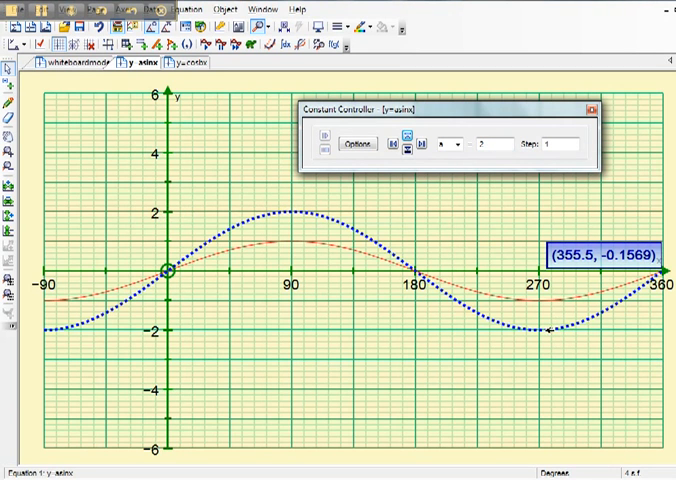
pyautogui.moveTo(328, 216)
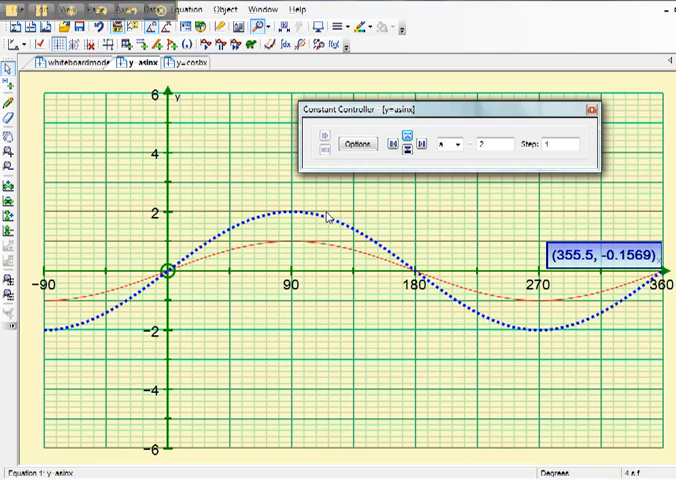
# Add a point on the a = 2 curve at x = 180 and show its coordinates in a status box
pyautogui.rightClick(328, 217)
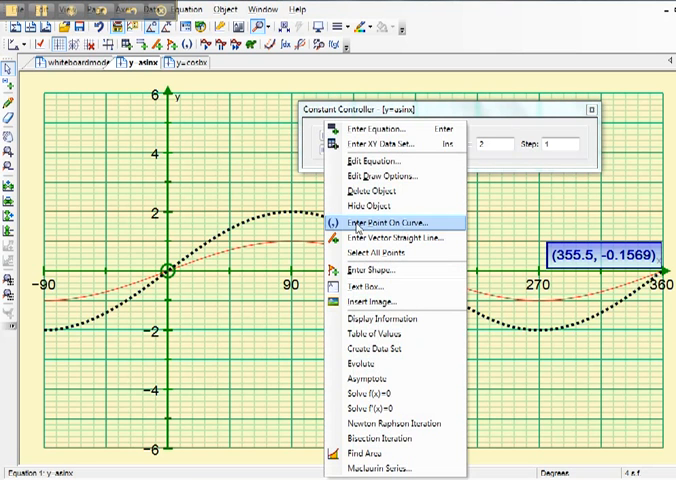
pyautogui.click(384, 221)
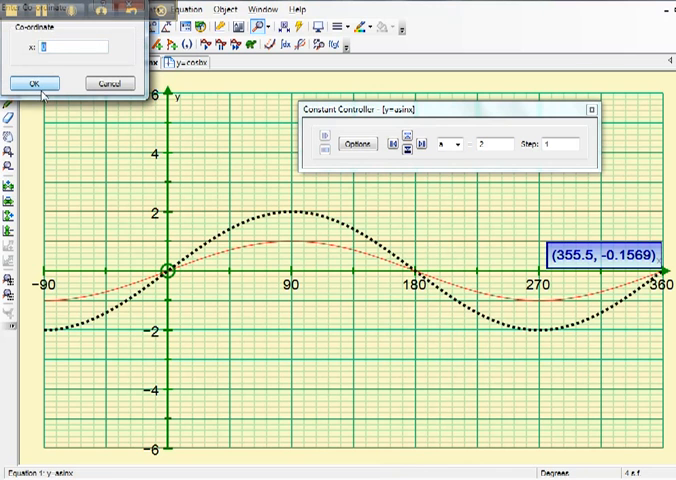
pyautogui.click(33, 82)
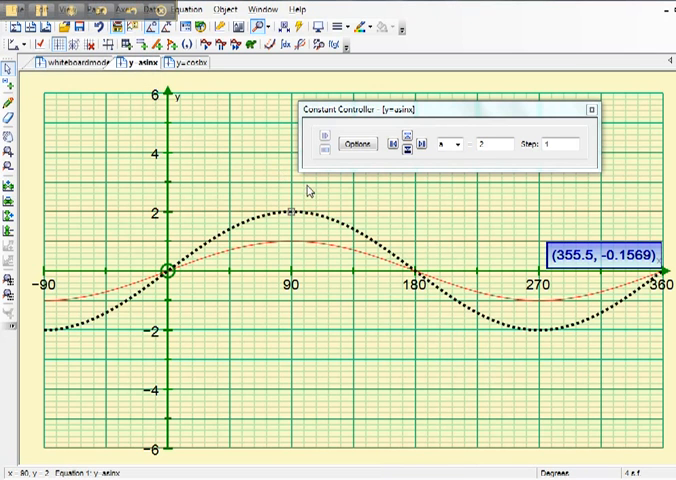
pyautogui.moveTo(166, 86)
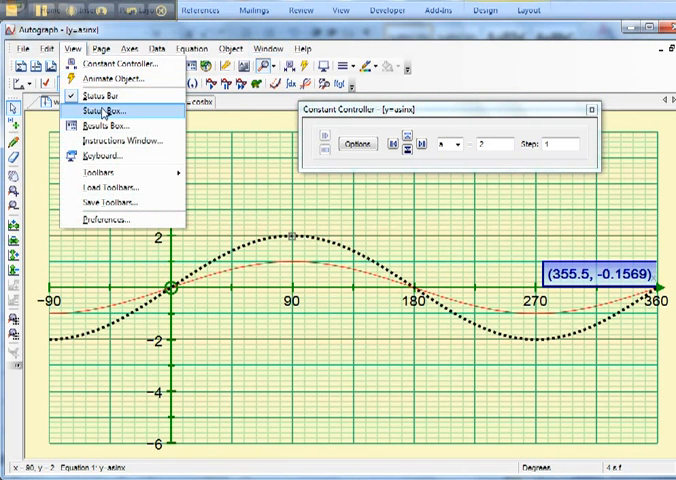
pyautogui.click(106, 112)
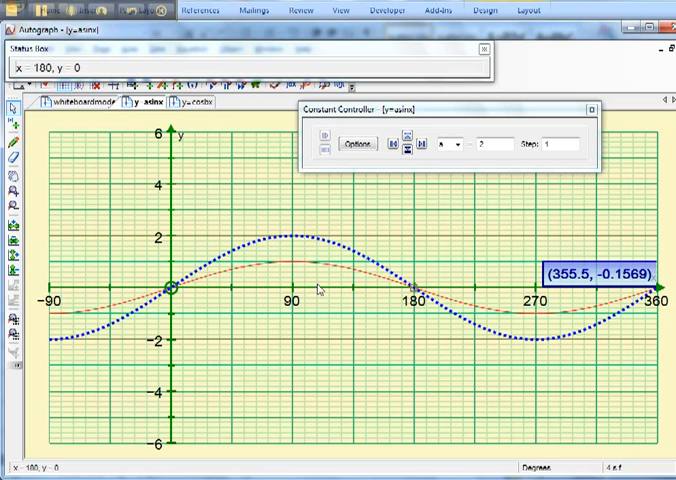
pyautogui.moveTo(277, 227)
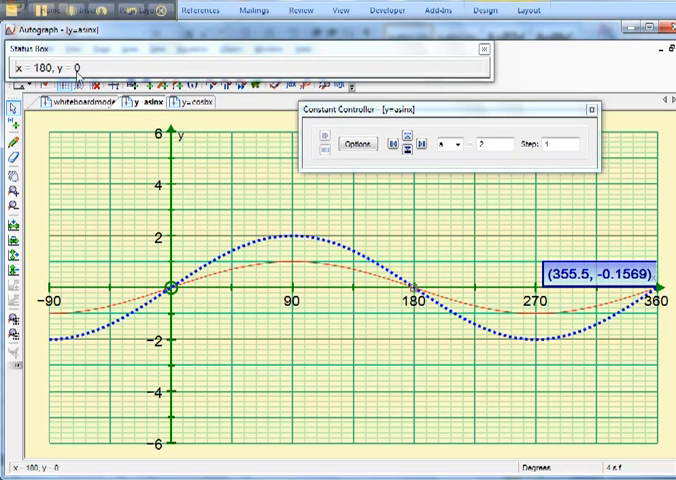
pyautogui.moveTo(389, 289)
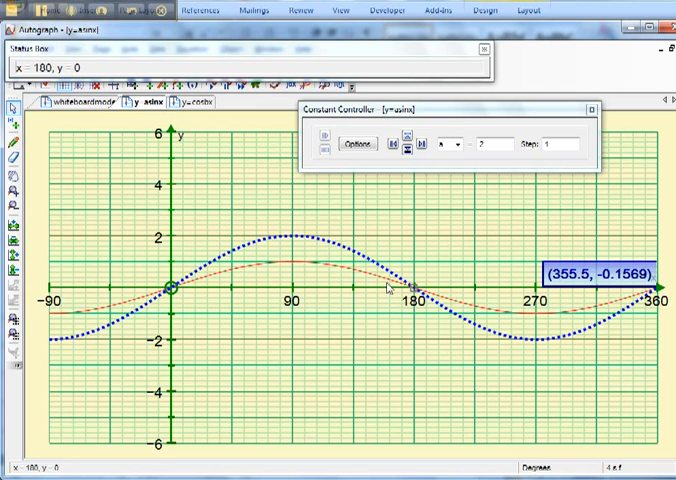
pyautogui.moveTo(217, 296)
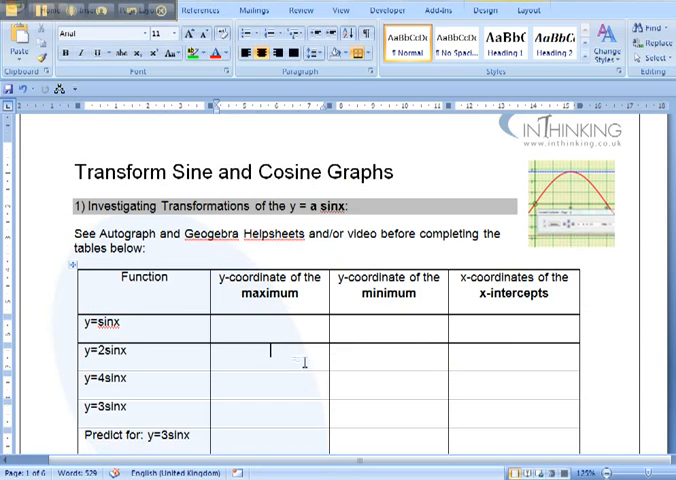
# Fill the y=2sinx row with 2, -2 and 0,180,360, then enter 3 for y=4sinx
pyautogui.write('2')
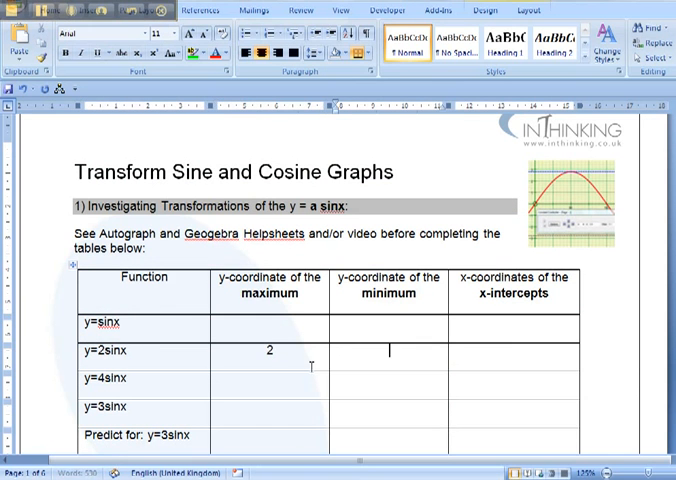
pyautogui.write('-2')
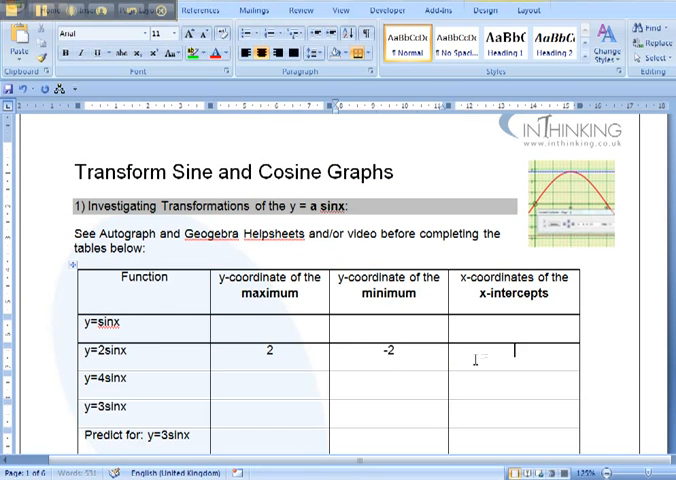
pyautogui.write('a')
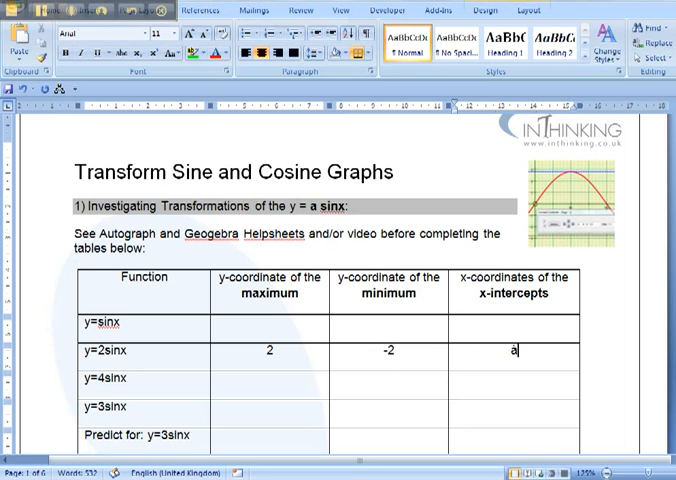
pyautogui.write('0,180,')
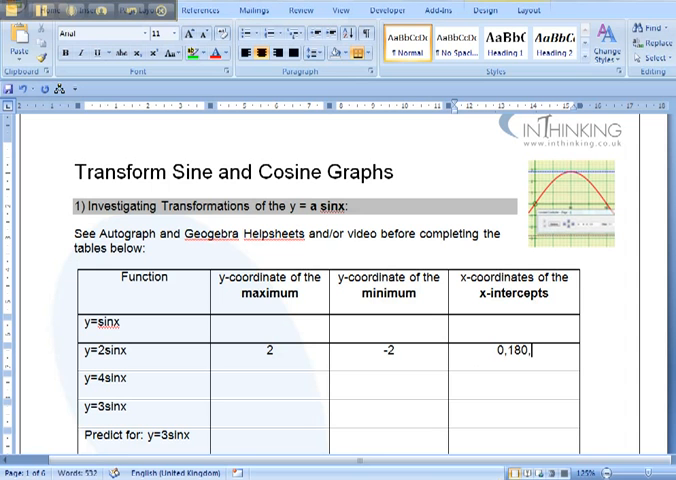
pyautogui.write('360')
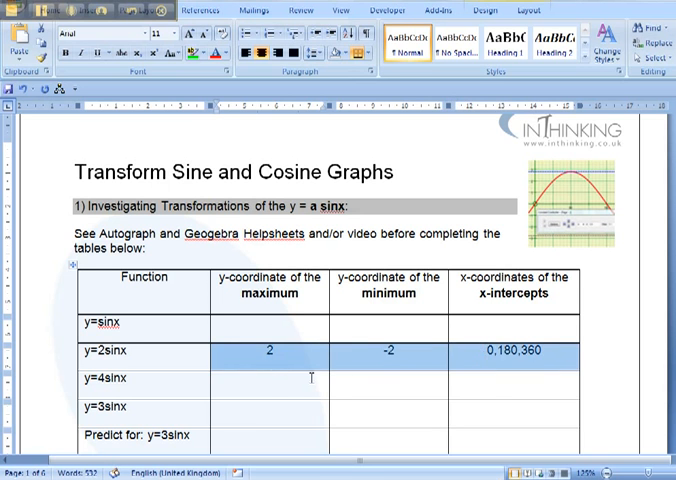
pyautogui.write('3')
pyautogui.write('-3')
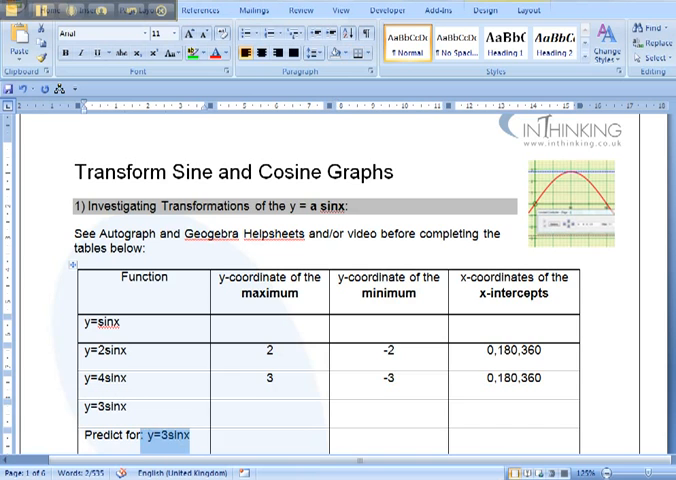
pyautogui.scroll(-3)
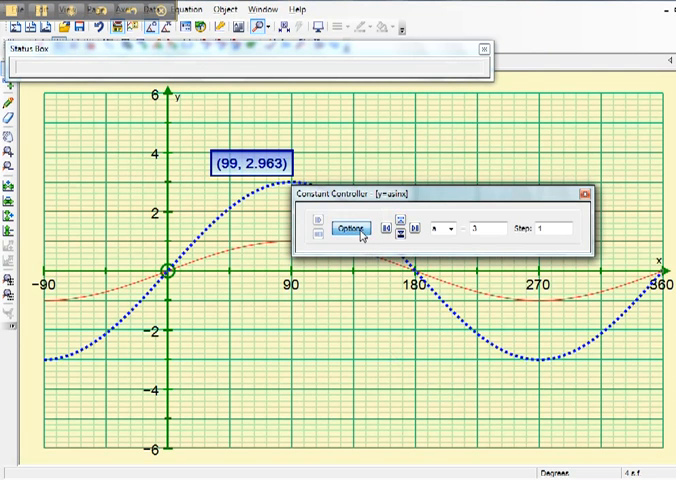
# Animate constant a from -5 to 5 in steps of 0.1
pyautogui.click(348, 230)
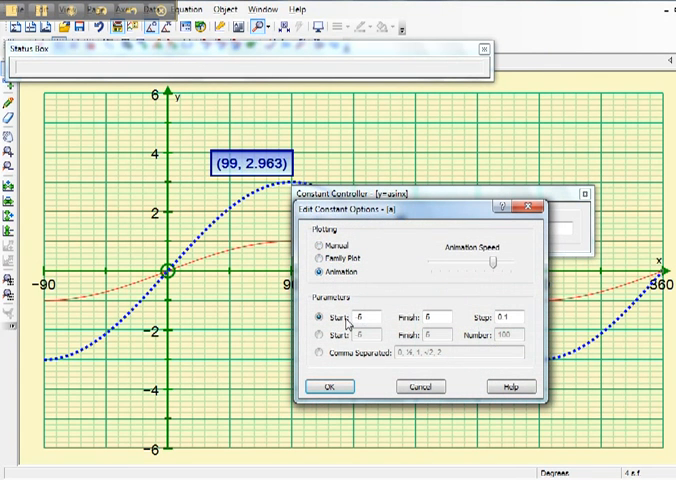
pyautogui.click(502, 319)
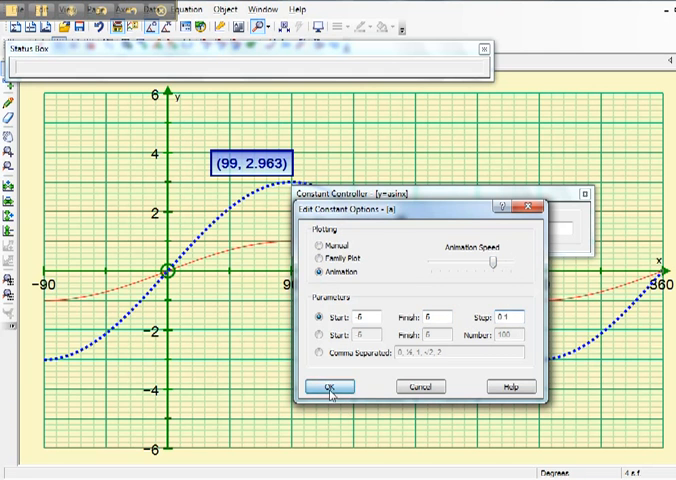
pyautogui.click(326, 386)
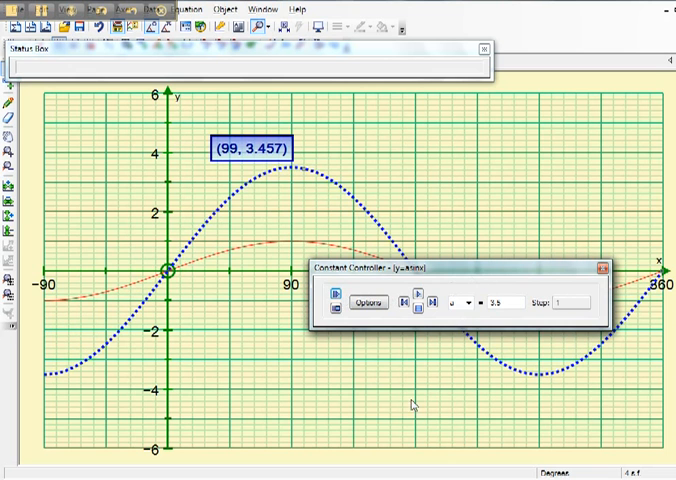
pyautogui.moveTo(390, 438)
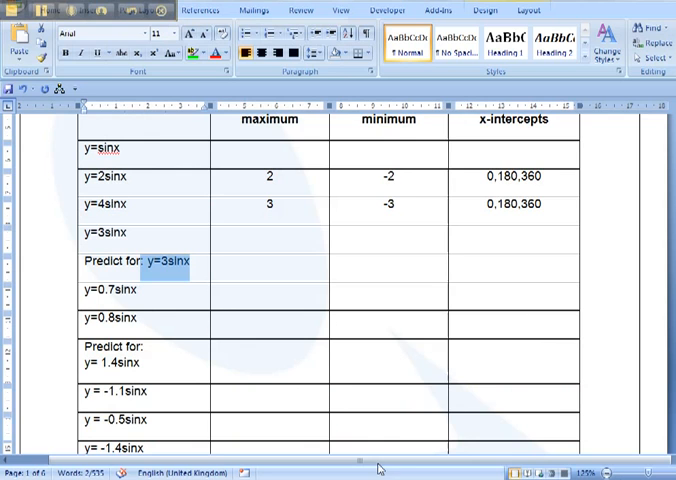
# Scroll the worksheet down to the summary questions on positive, negative and fractional a
pyautogui.scroll(-3)
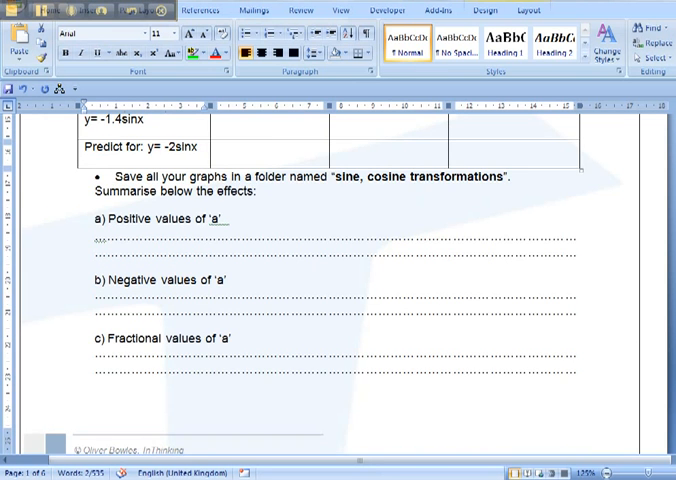
pyautogui.scroll(-3)
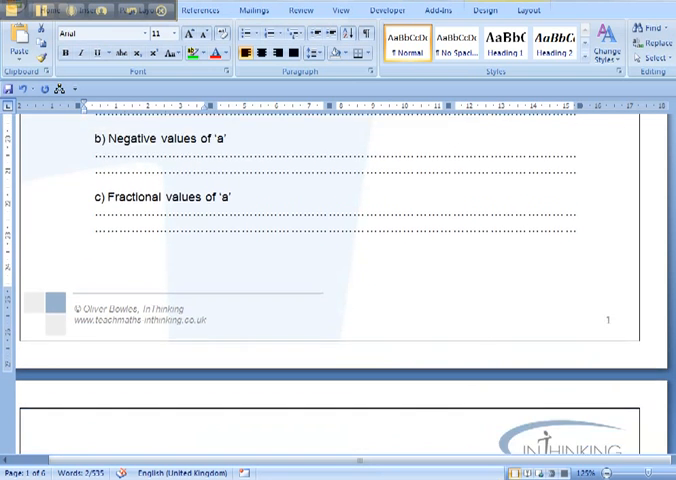
pyautogui.scroll(-3)
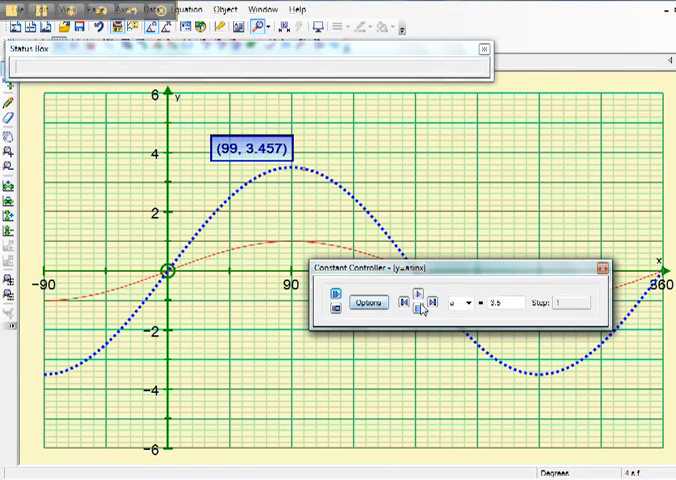
# Switch constant a to a Family Plot with step 1, then add a text box
pyautogui.click(368, 303)
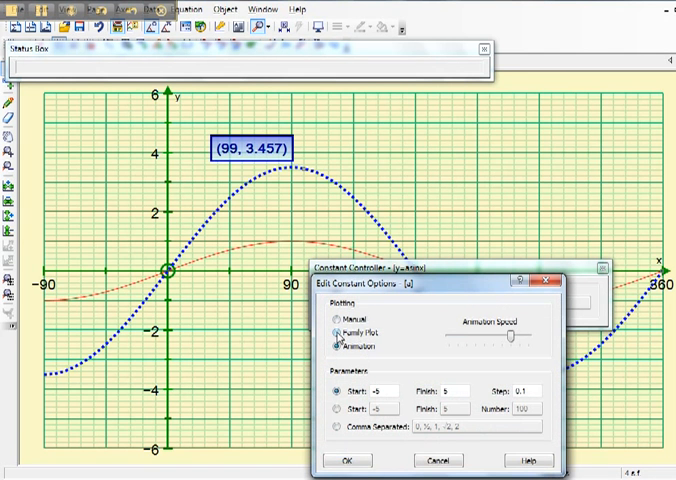
pyautogui.click(341, 331)
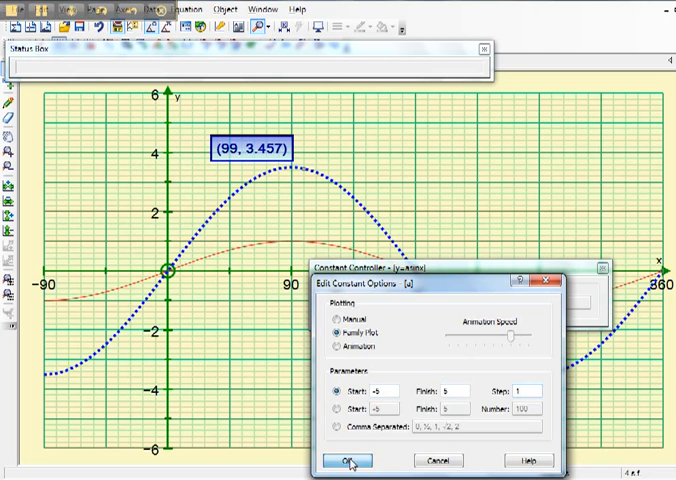
pyautogui.click(349, 461)
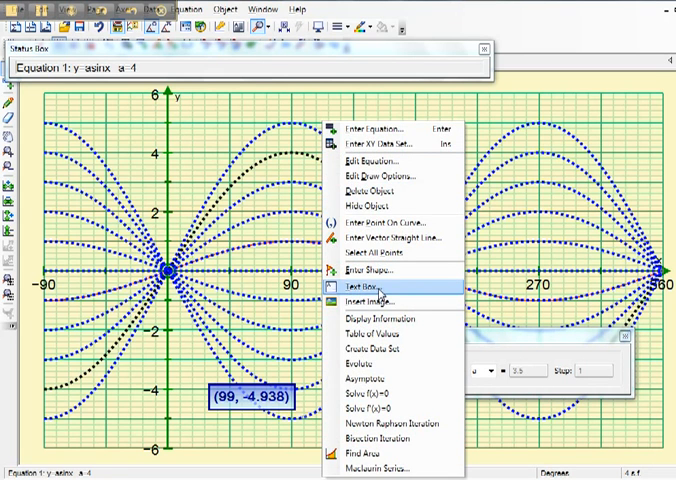
pyautogui.click(367, 288)
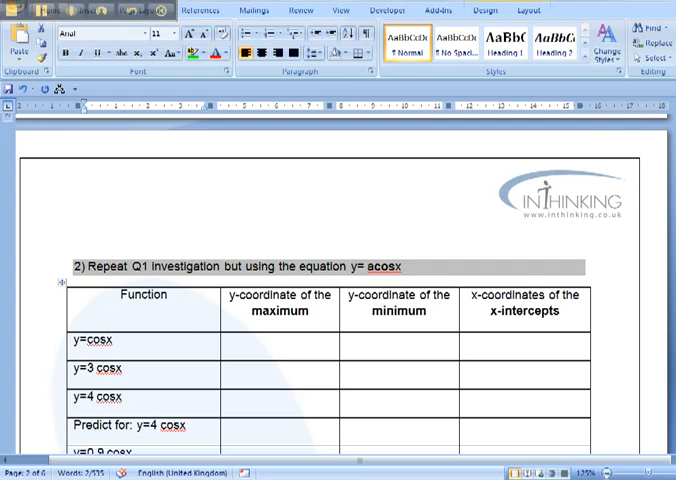
# Scroll through the y=acosx and y=sinbx tables to the bottom of page 3
pyautogui.scroll(-3)
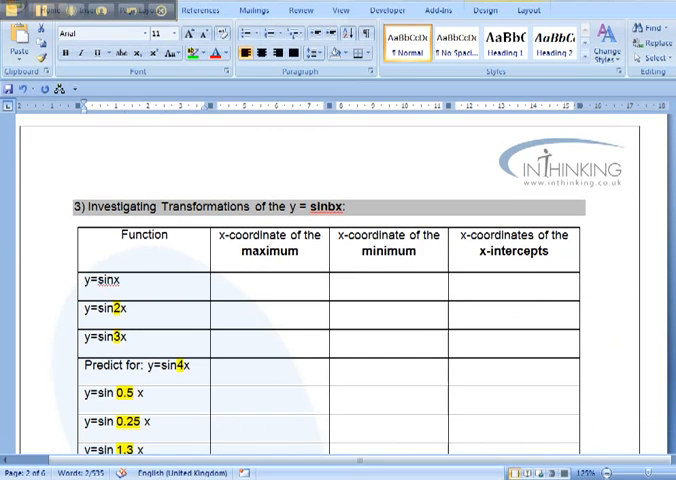
pyautogui.scroll(-3)
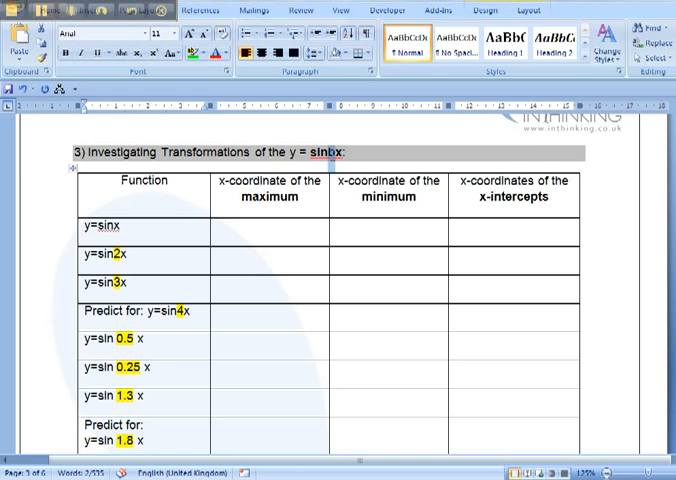
pyautogui.scroll(-3)
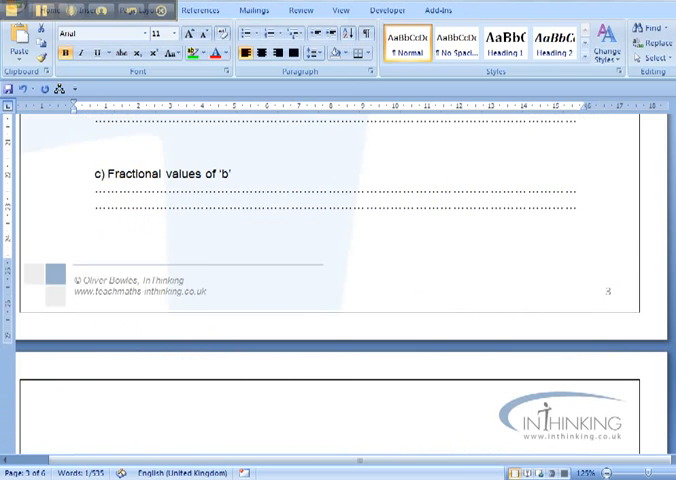
pyautogui.scroll(-3)
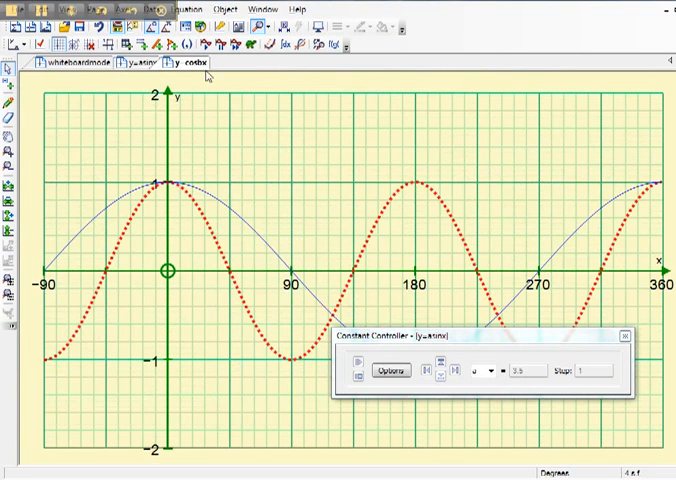
pyautogui.moveTo(455, 362)
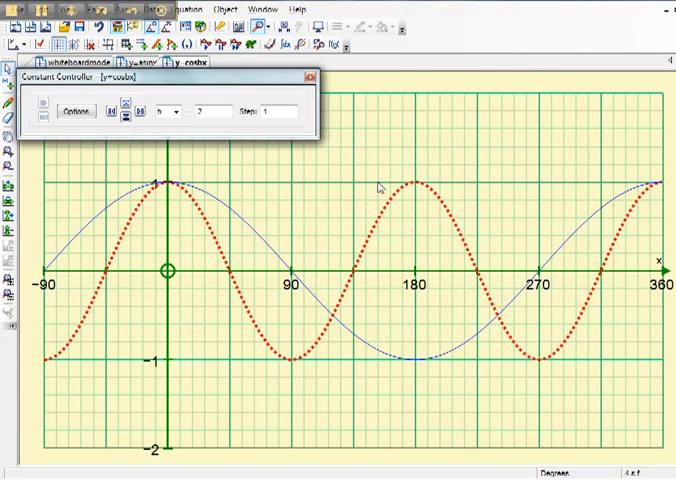
# Increase constant b in y = cosbx from 2 to 3
pyautogui.click(126, 110)
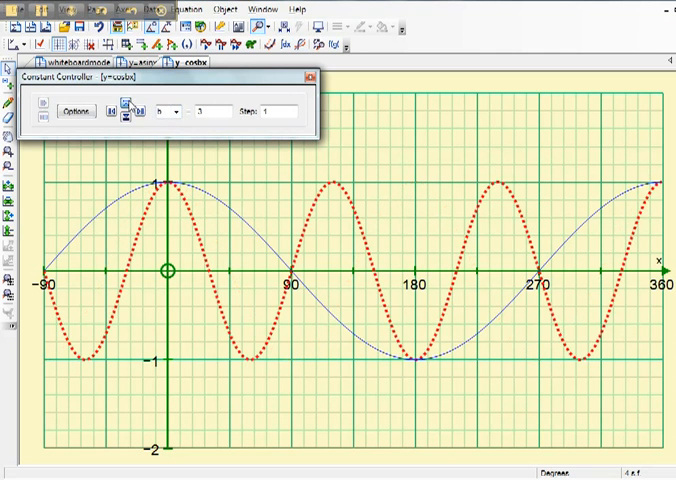